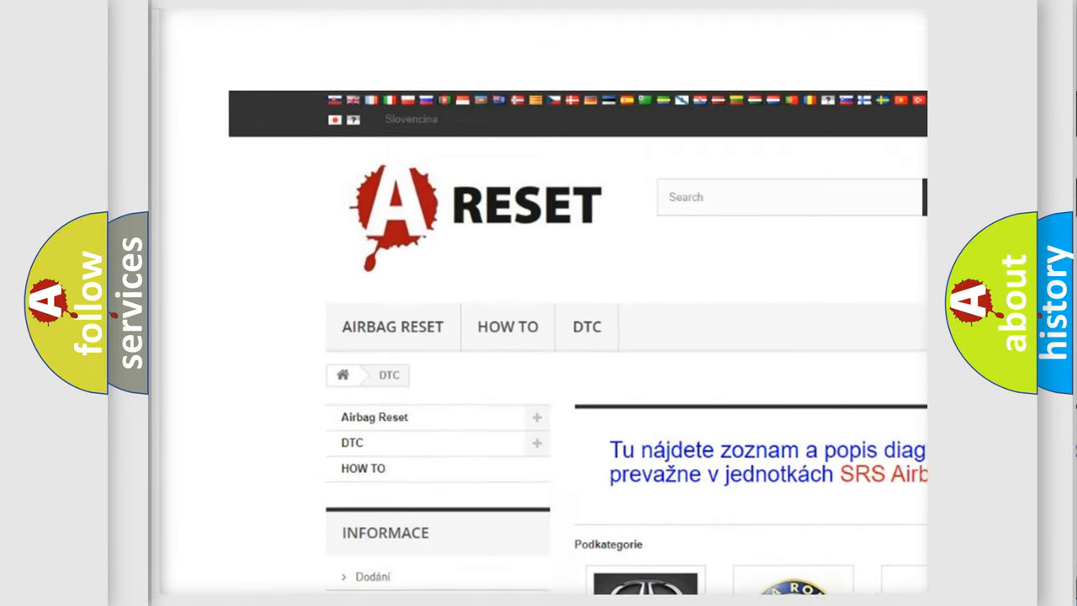
{"action": "scroll", "scroll_direction": "down", "scroll_amount": 3}
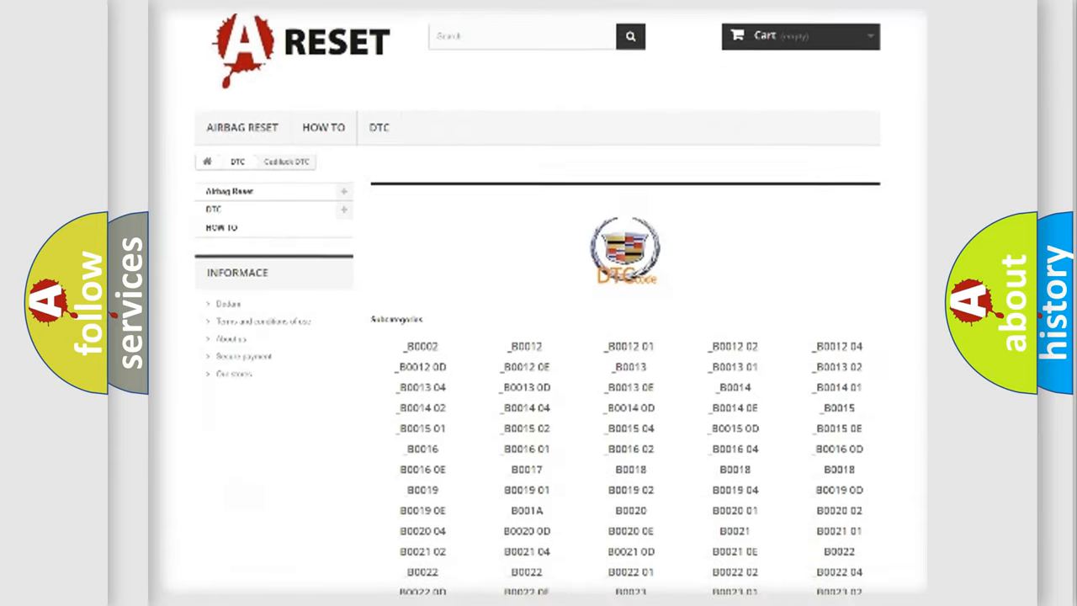
{"action": "scroll", "scroll_direction": "down", "scroll_amount": 3}
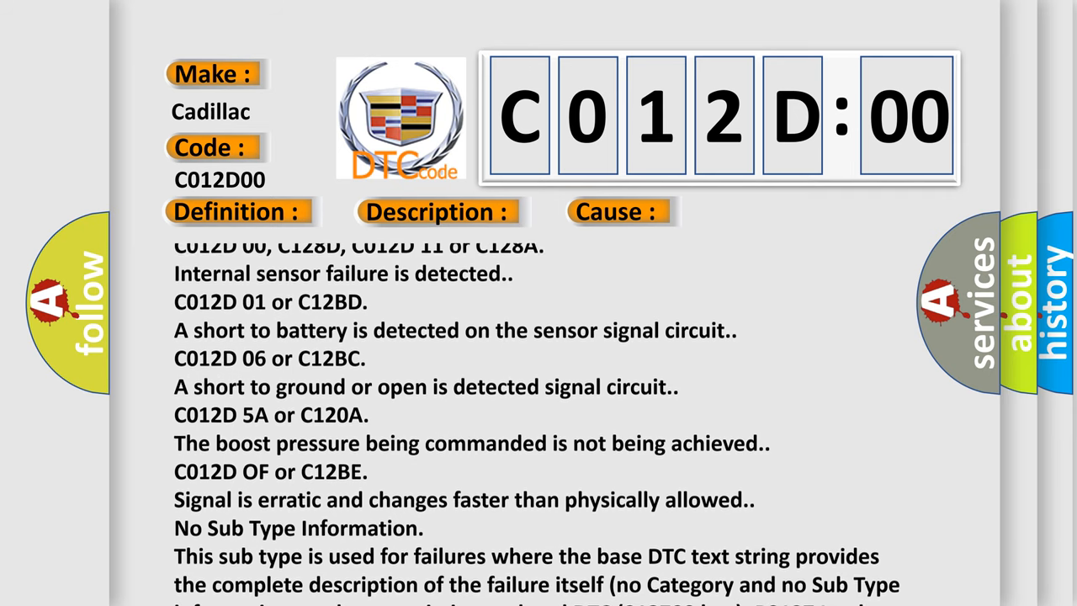
{"action": "scroll", "scroll_direction": "down", "scroll_amount": 3}
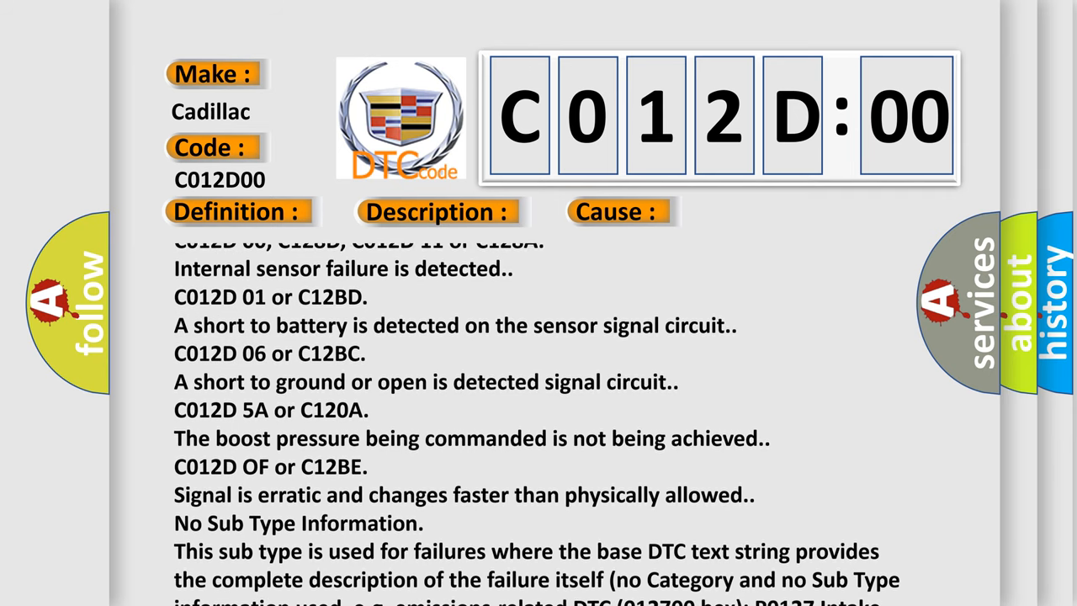
{"action": "scroll", "scroll_direction": "down", "scroll_amount": 3}
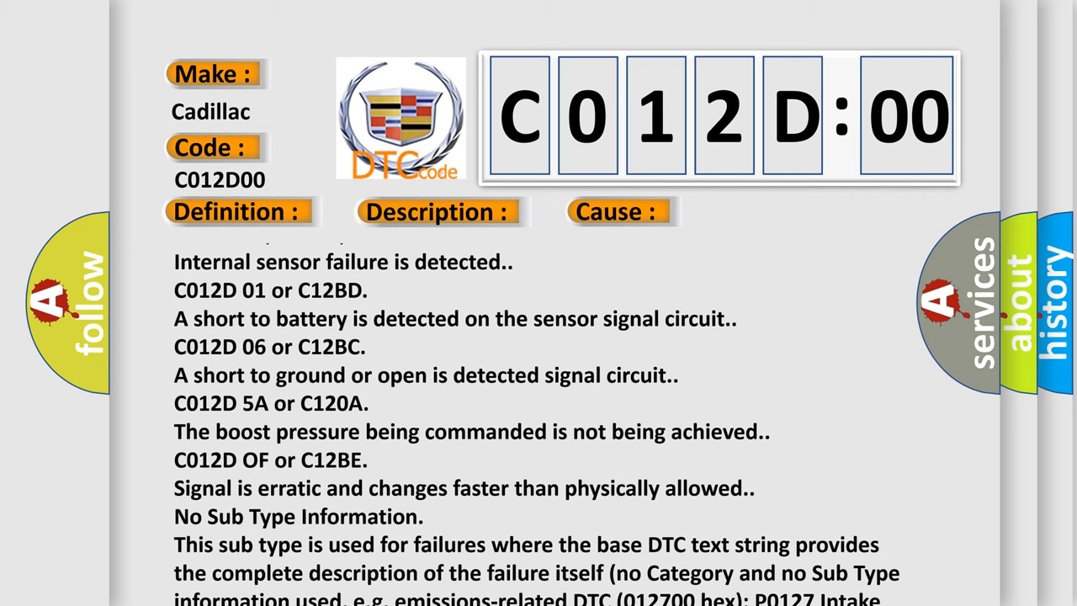
{"action": "scroll", "scroll_direction": "down", "scroll_amount": 3}
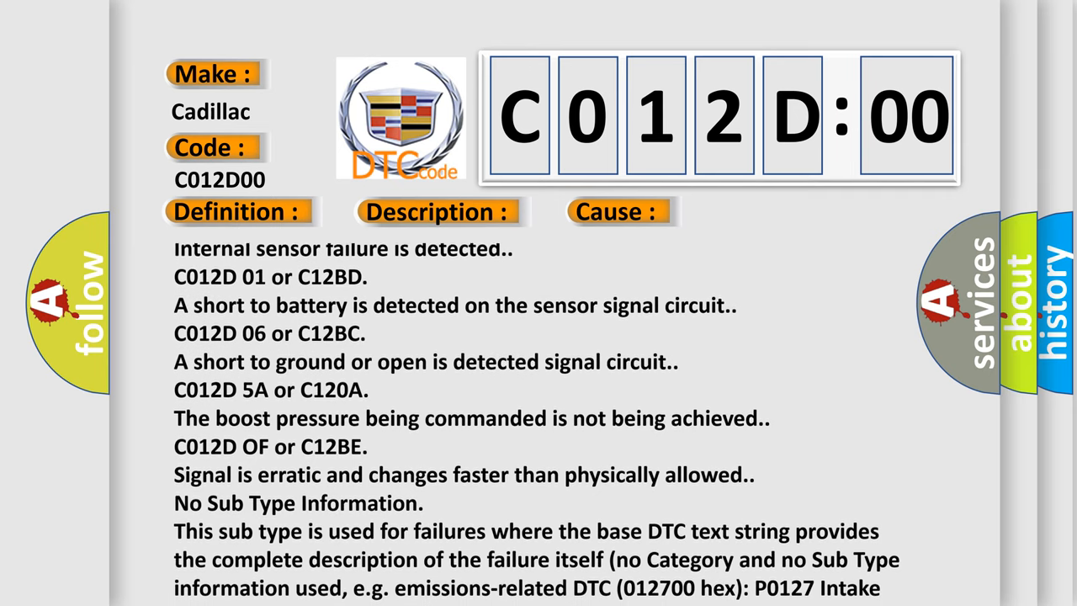
{"action": "scroll", "scroll_direction": "down", "scroll_amount": 3}
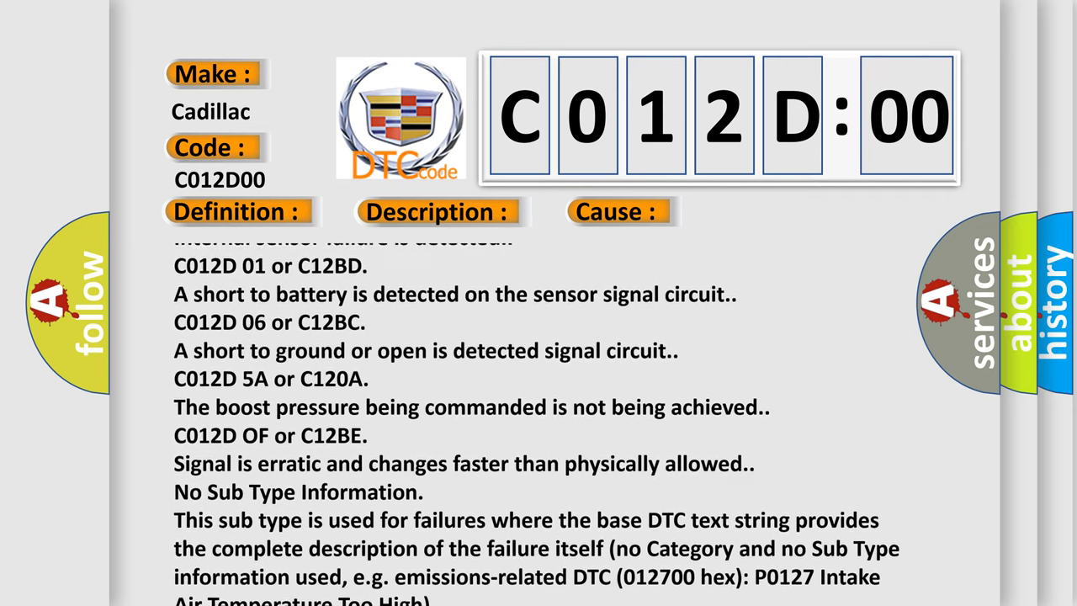
{"action": "scroll", "scroll_direction": "down", "scroll_amount": 3}
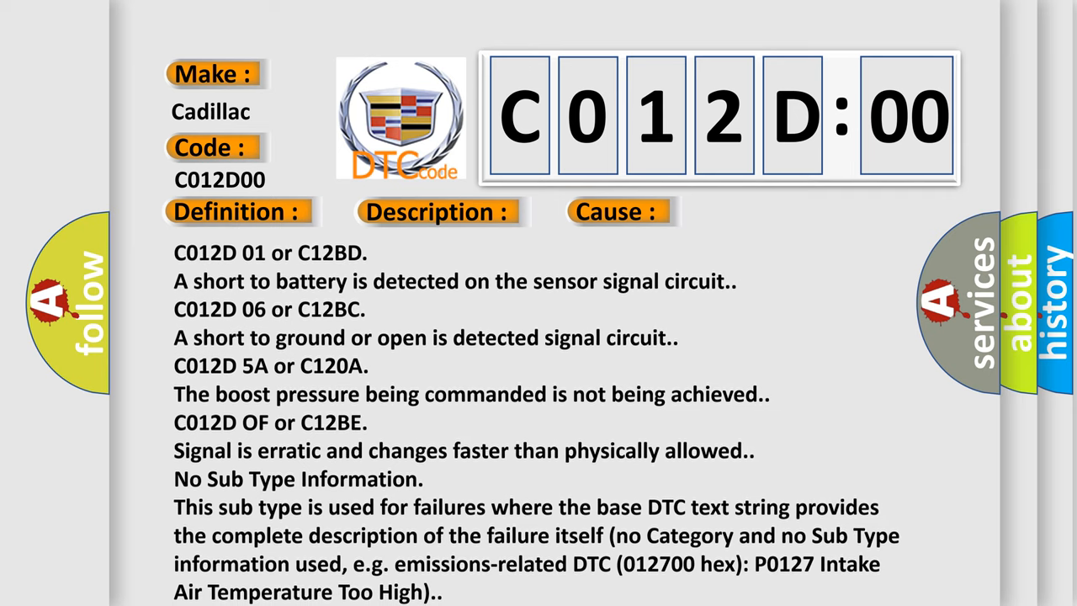
{"action": "scroll", "scroll_direction": "down", "scroll_amount": 3}
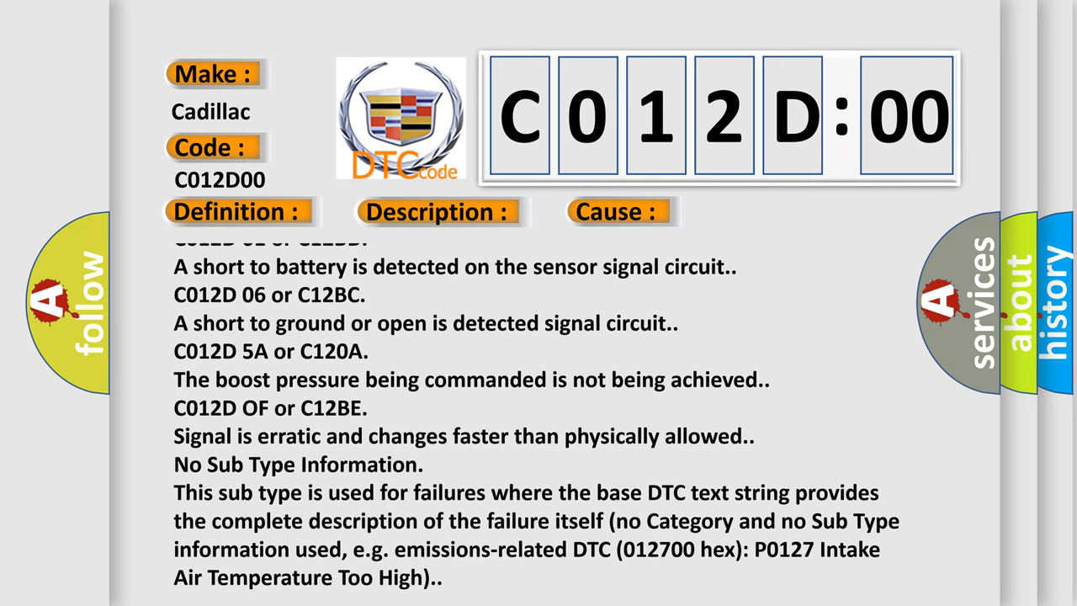
{"action": "scroll", "scroll_direction": "down", "scroll_amount": 3}
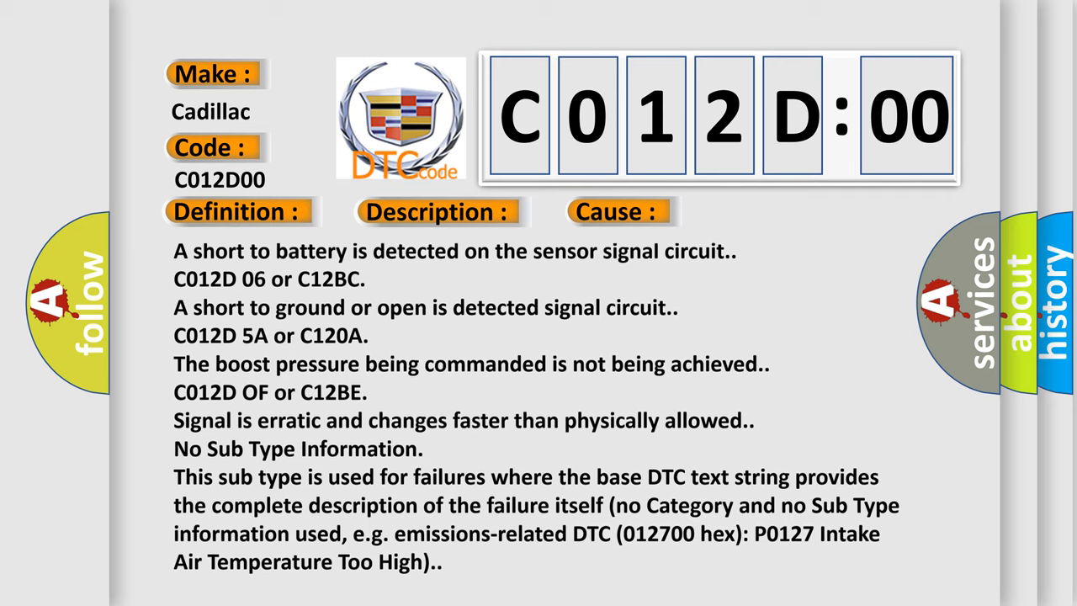
{"action": "scroll", "scroll_direction": "down", "scroll_amount": 3}
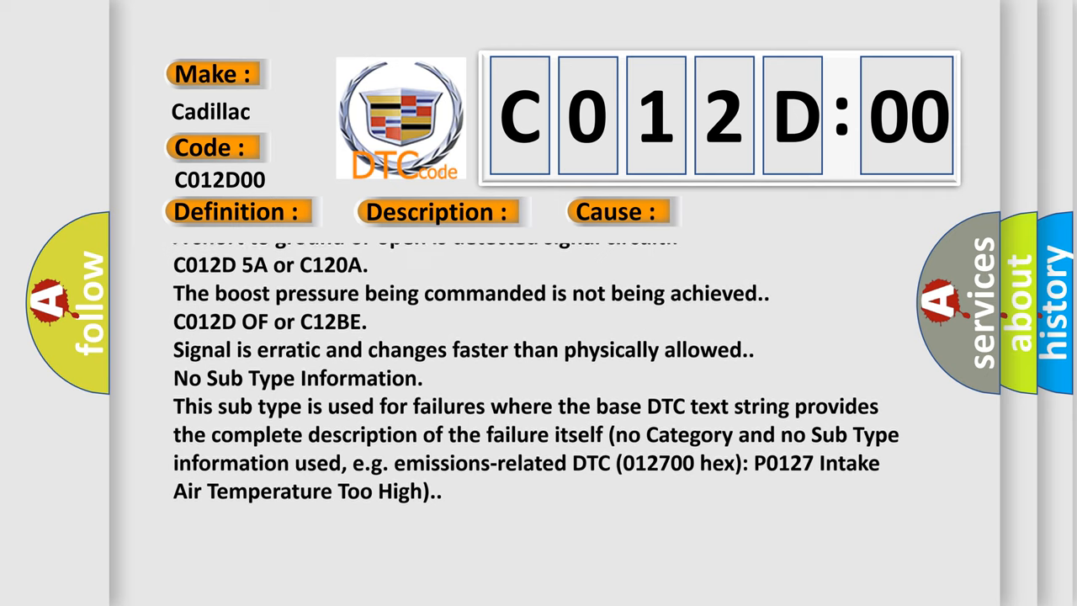
{"action": "scroll", "scroll_direction": "down", "scroll_amount": 3}
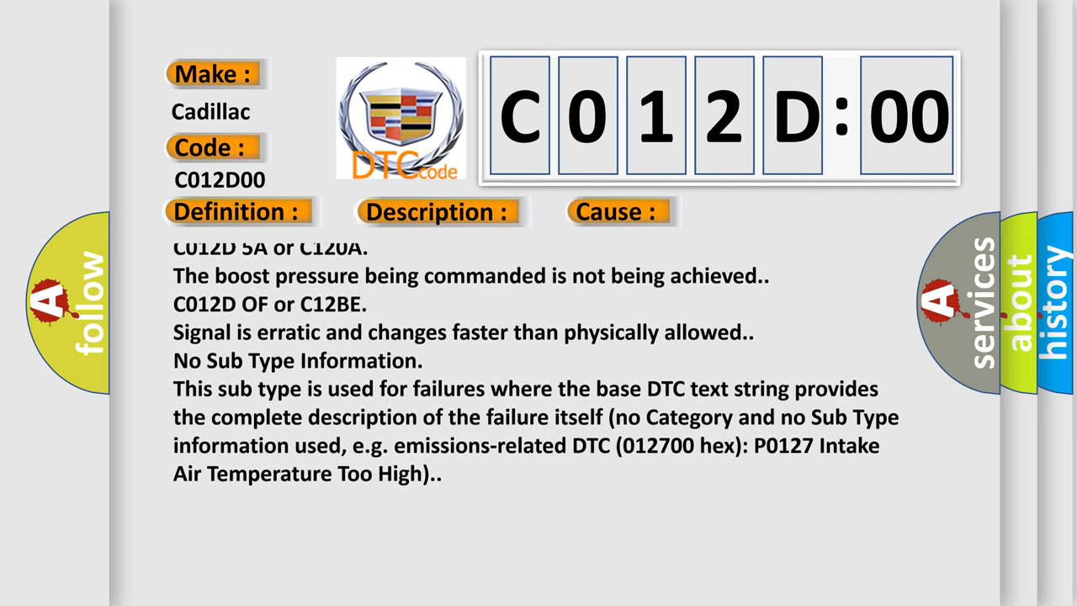